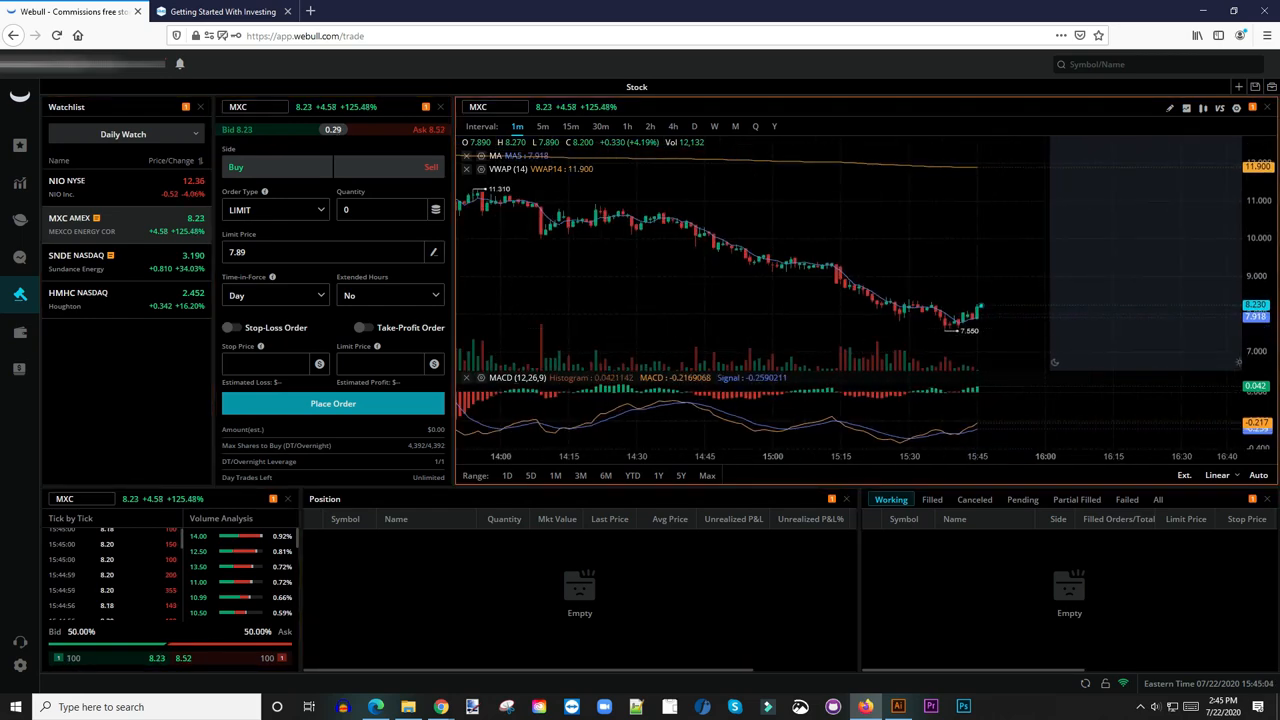
mouse_move(844, 276)
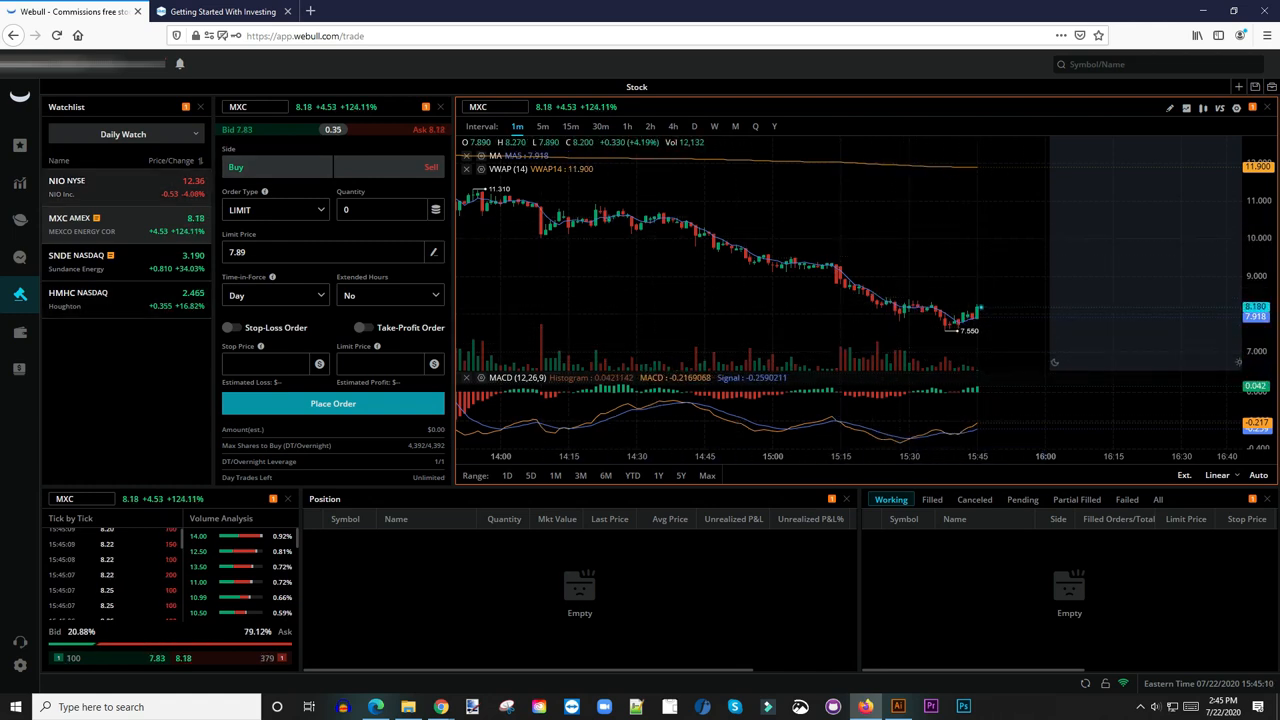
- Prepare a 100-share limit buy of MXC at 7.89 with stop-loss 7.1 and take-profit 8.48
left_click(124, 132)
type("100")
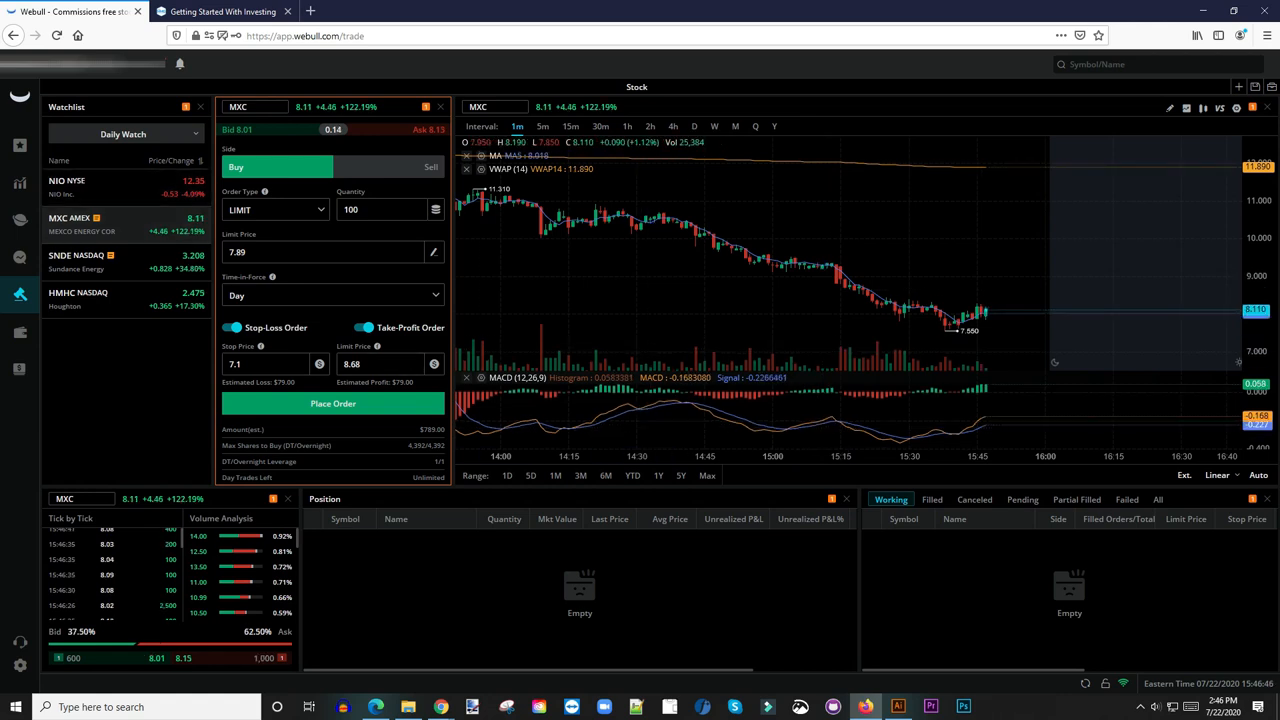
- Change the order to 1 share at limit 8.1 with stop 7.3 and take-profit 8.9
left_click(384, 210)
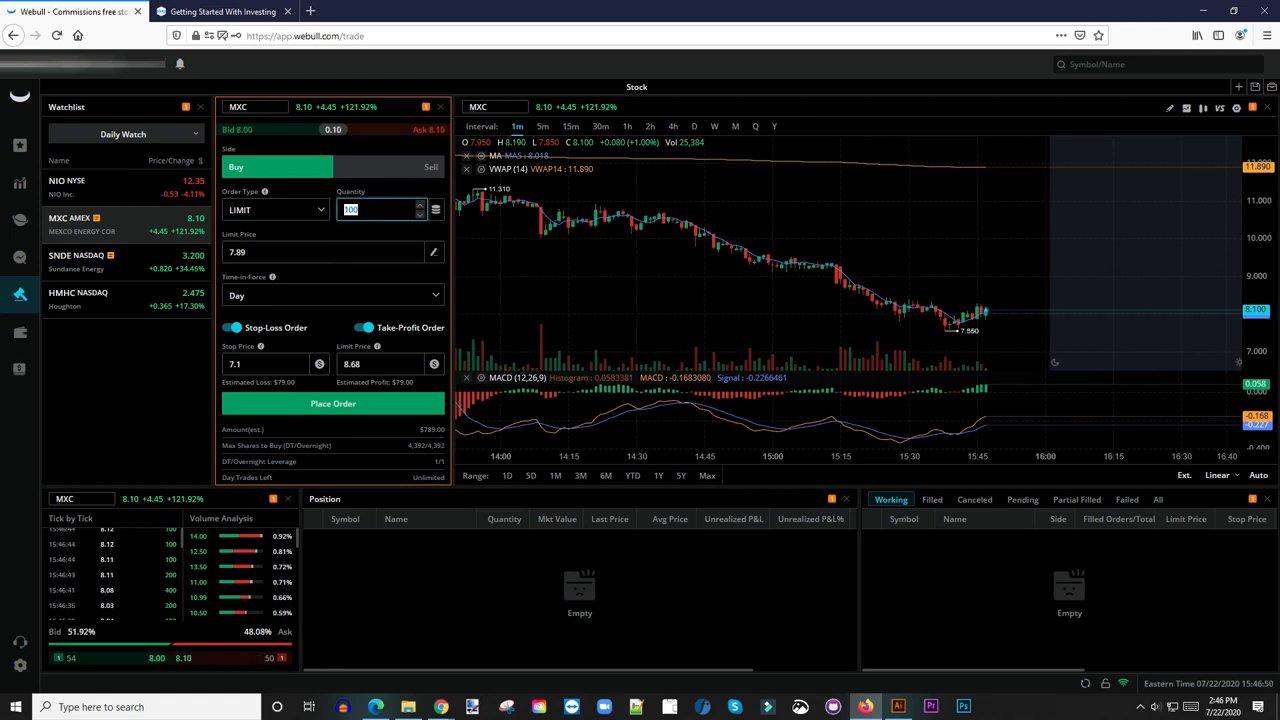
type("1")
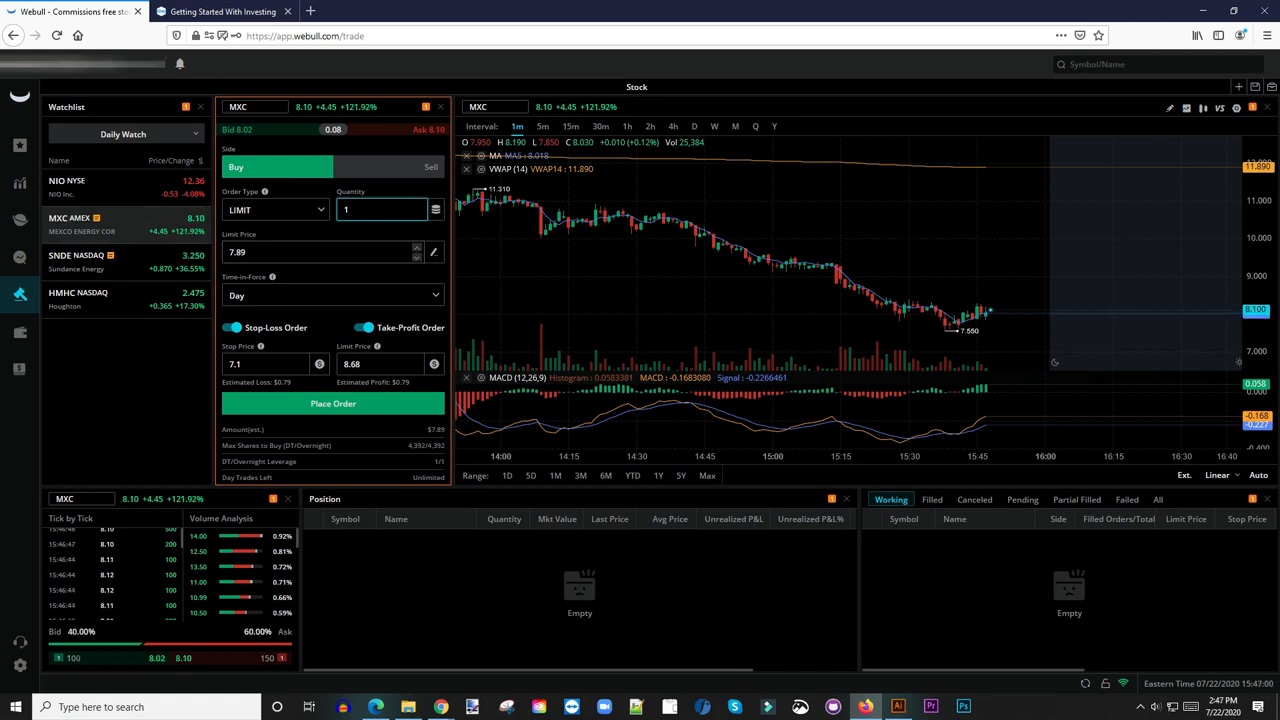
left_click(320, 252)
type("8.03")
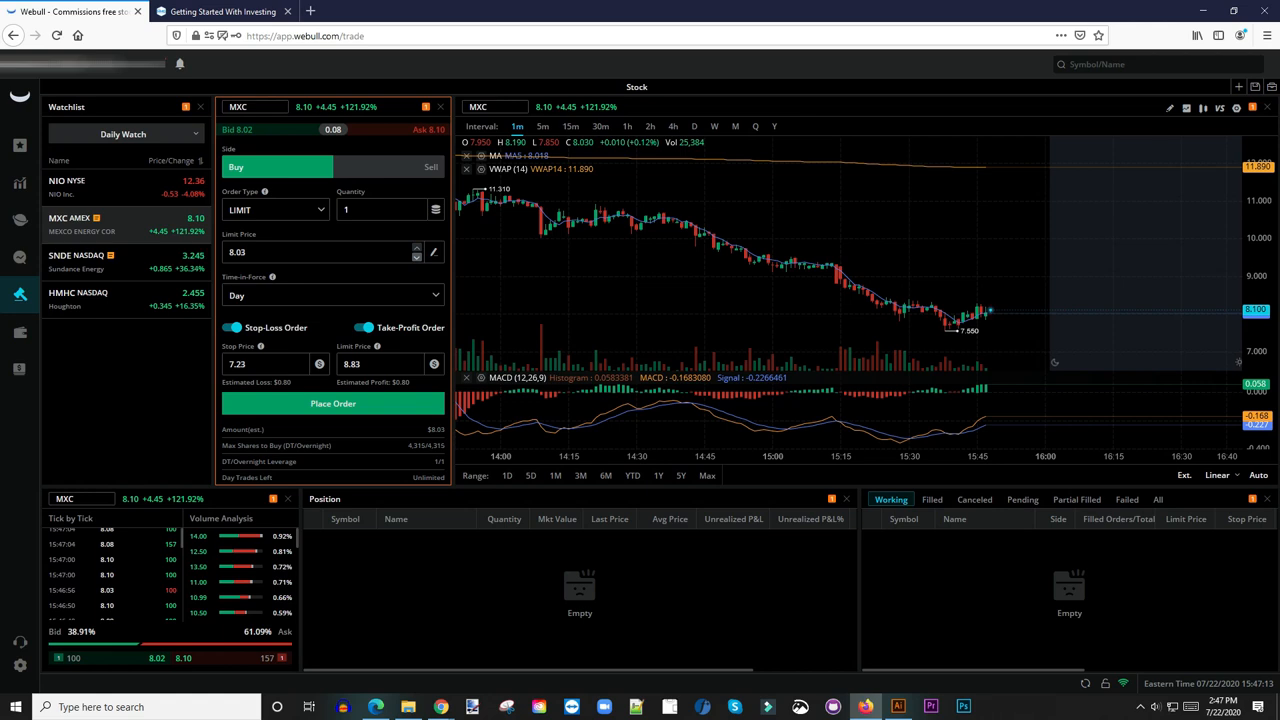
left_click(416, 248)
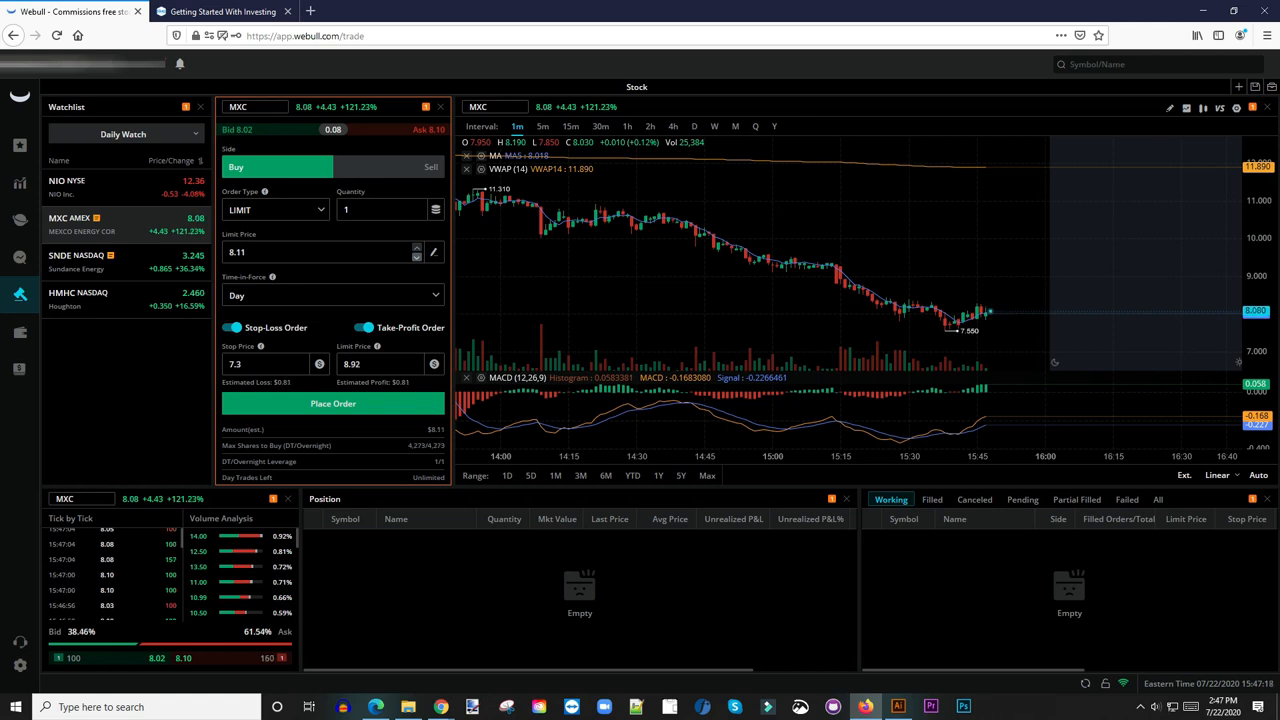
left_click(332, 404)
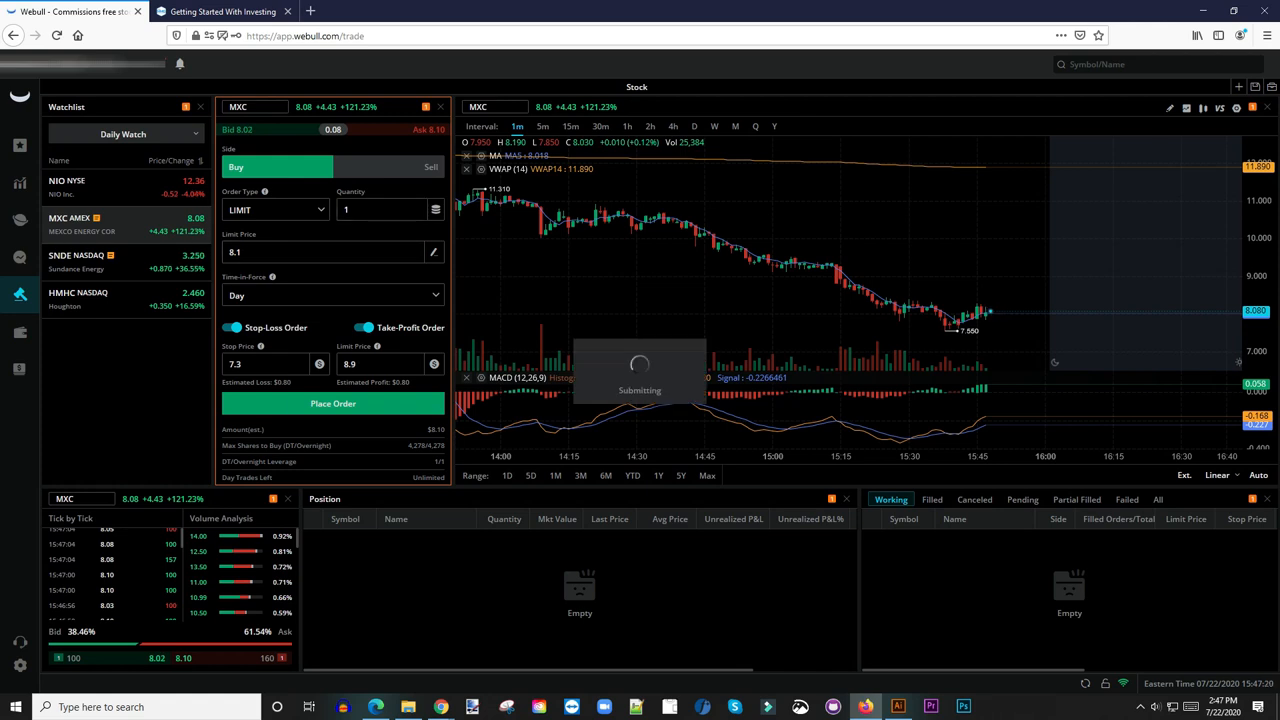
- Place and confirm the bracketed MXC buy so the position and two sell orders appear
left_click(332, 404)
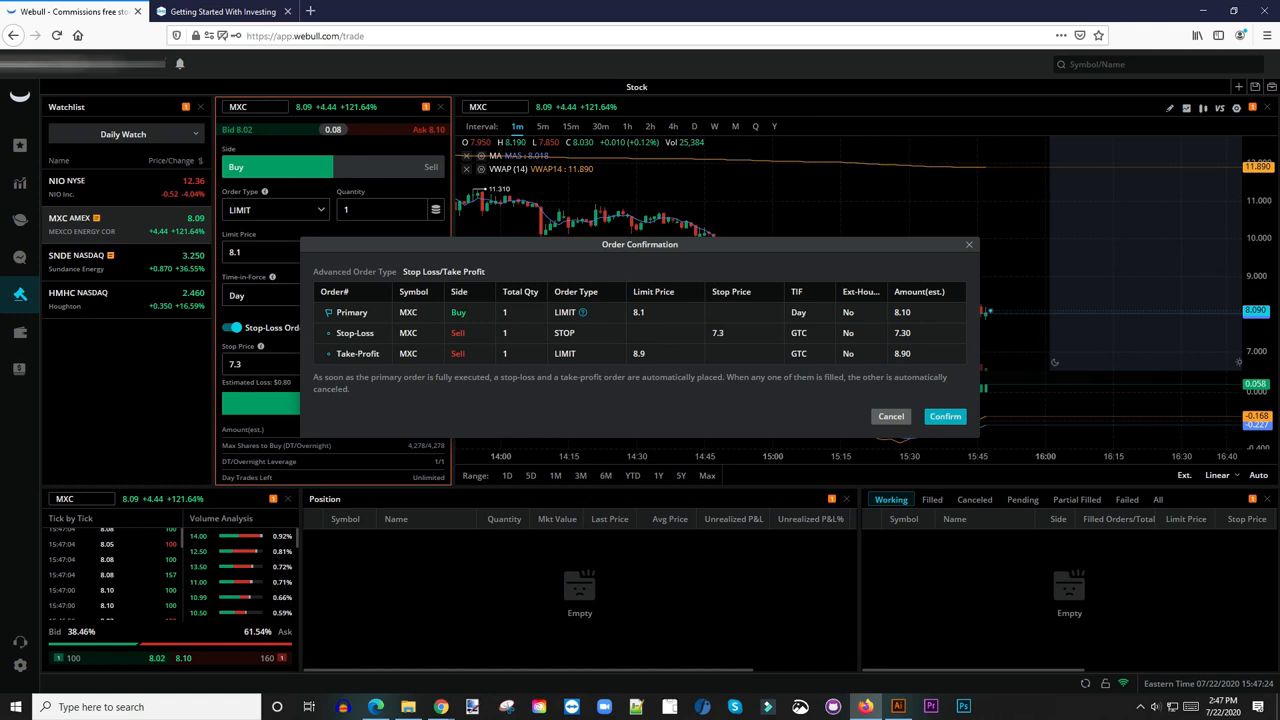
left_click(944, 416)
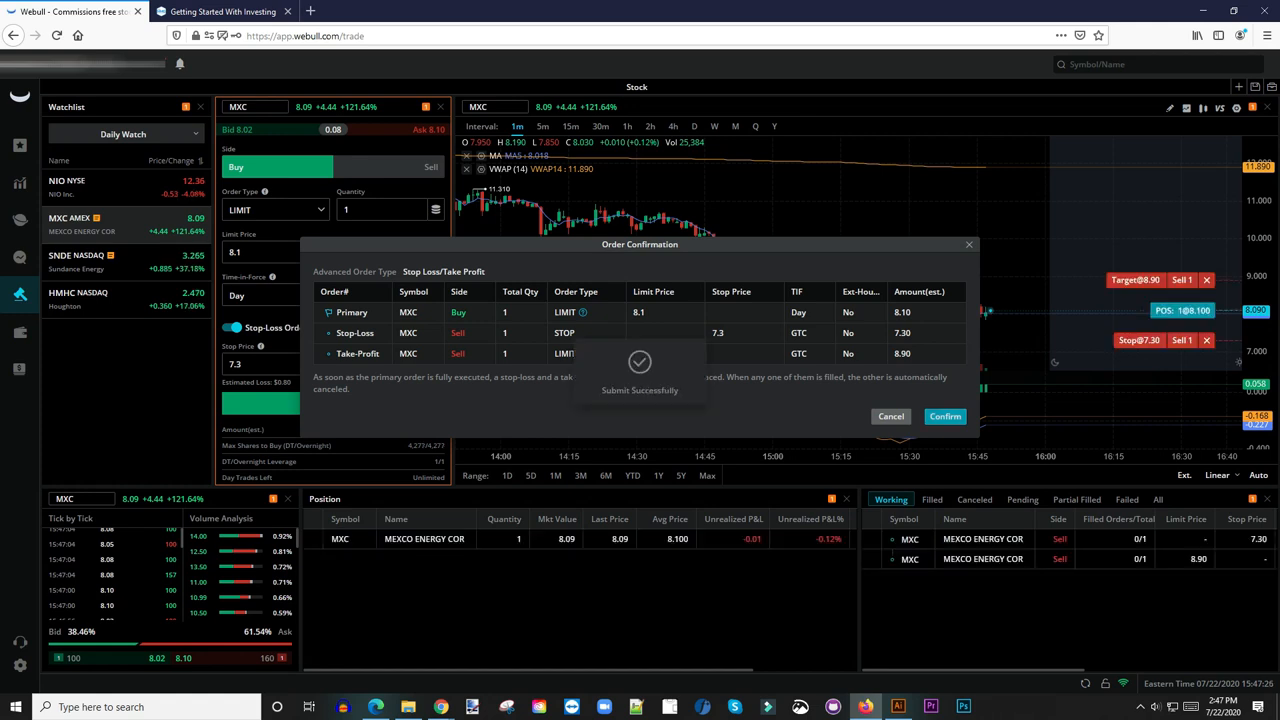
left_click(944, 416)
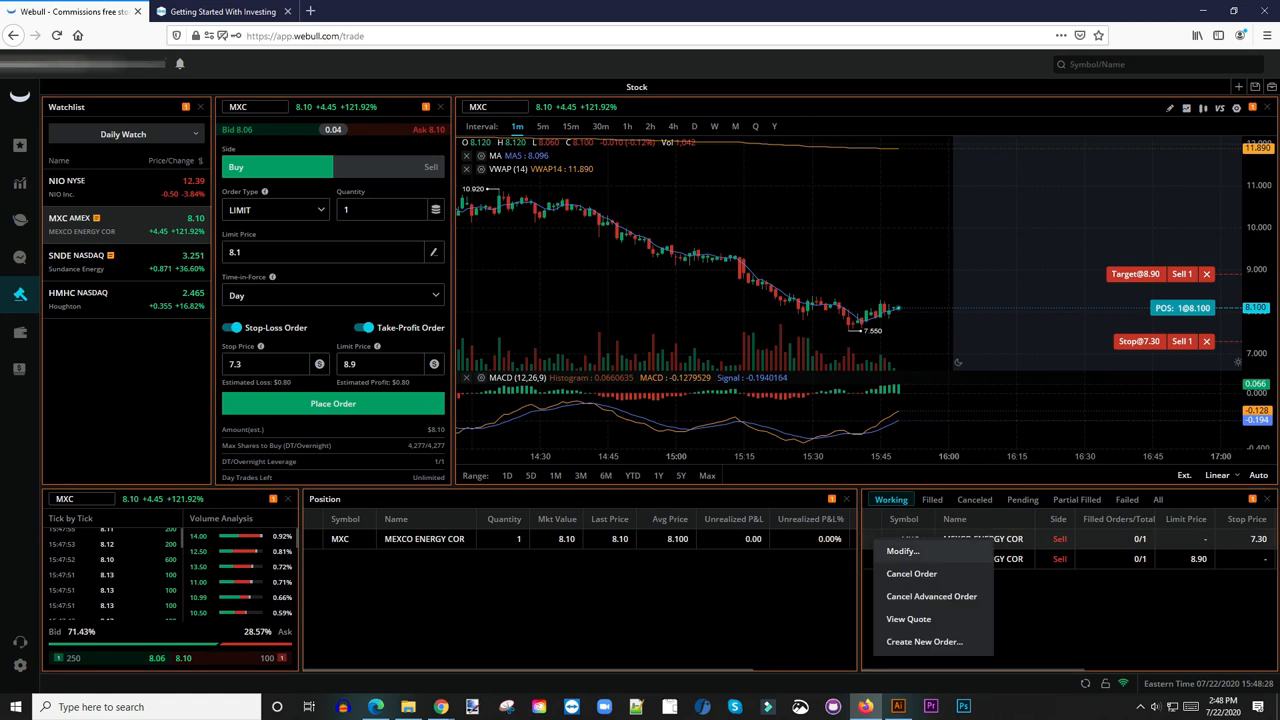
- Cancel the MXC stop-loss and take-profit sell orders, confirming each with OK
left_click(912, 572)
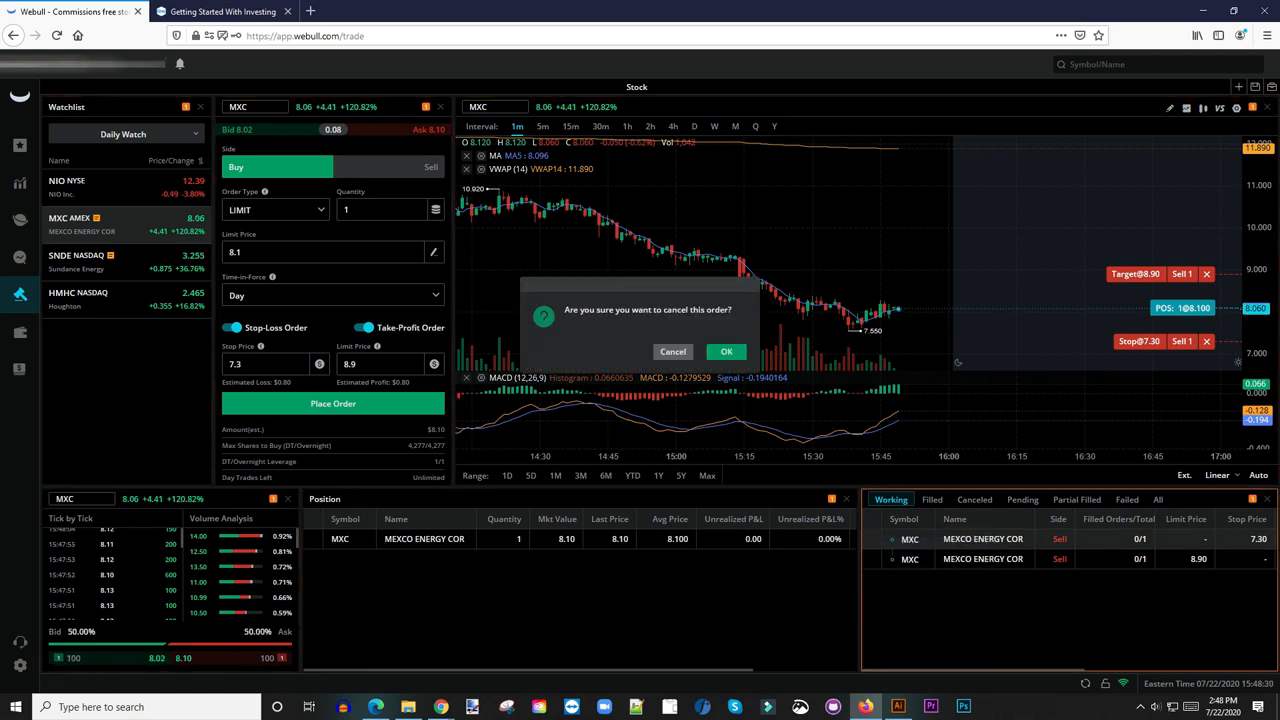
left_click(726, 352)
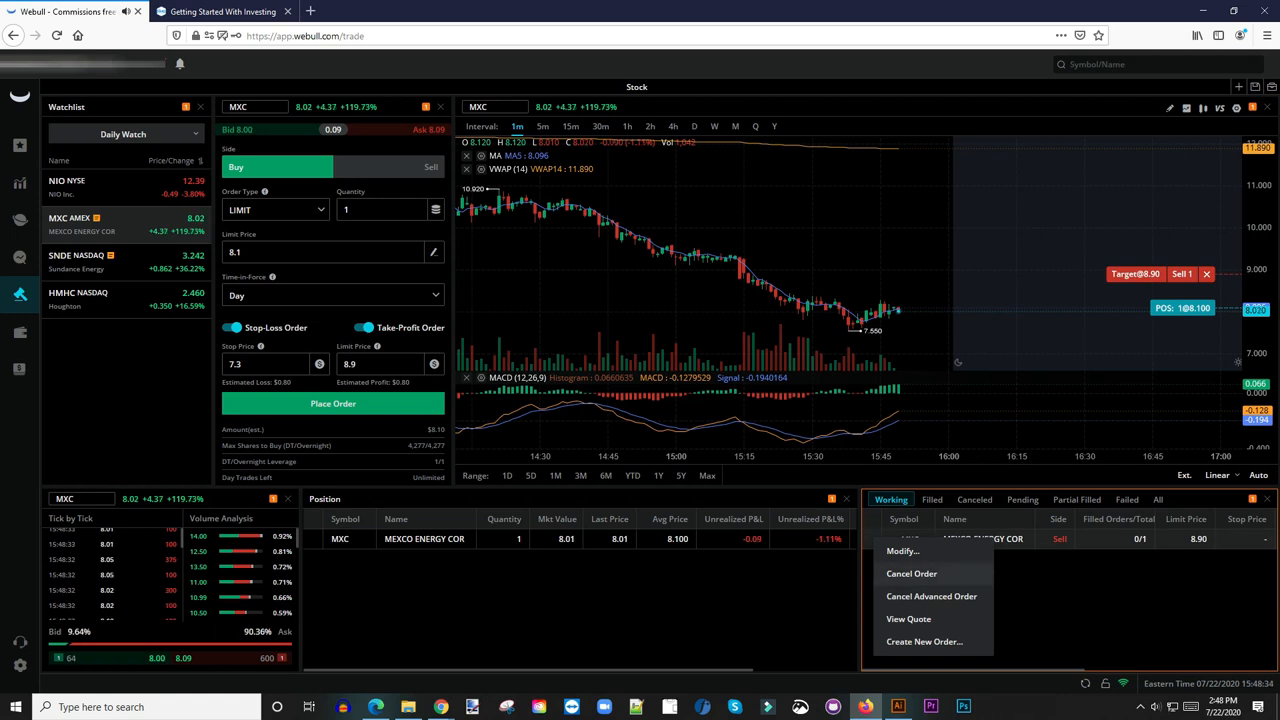
left_click(912, 572)
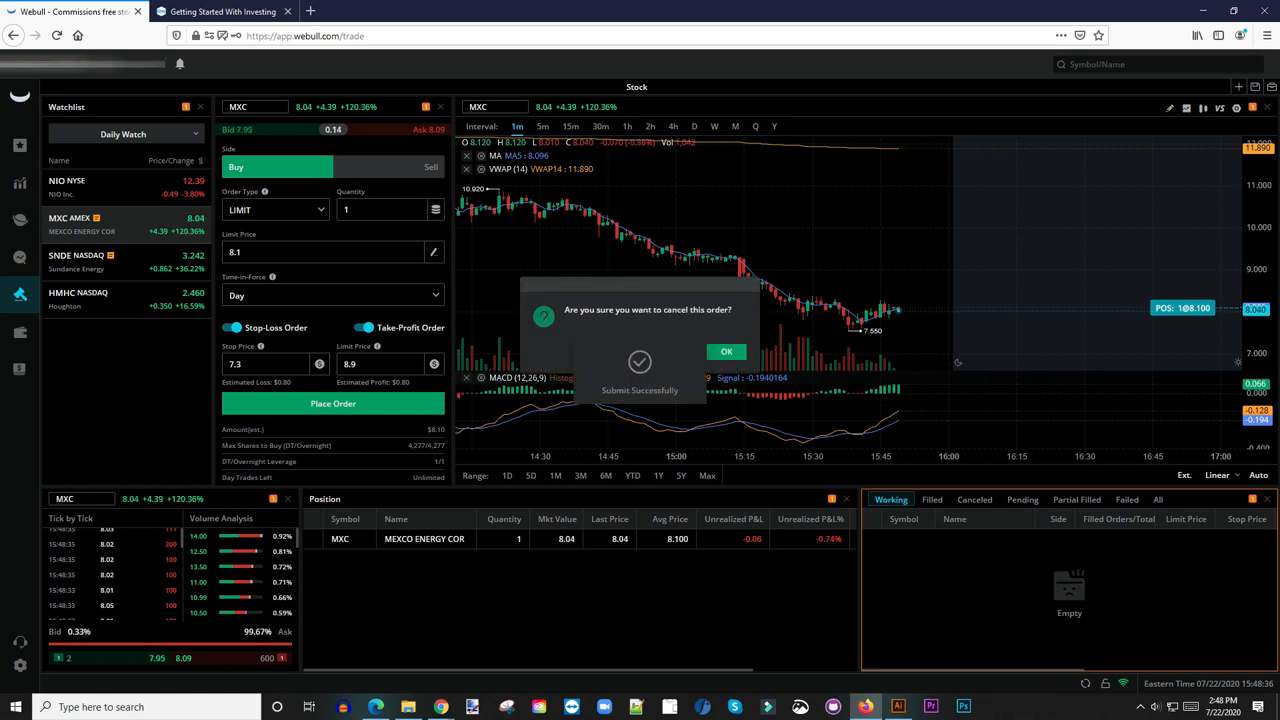
left_click(728, 352)
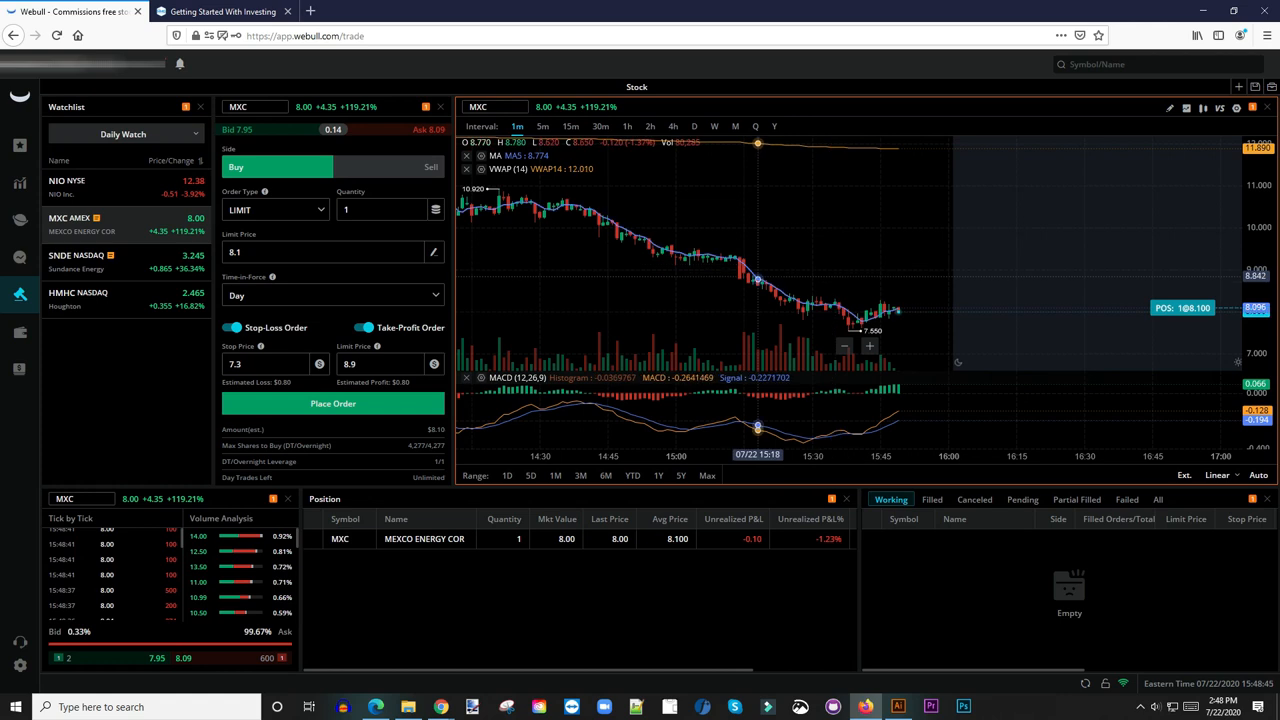
mouse_move(690, 256)
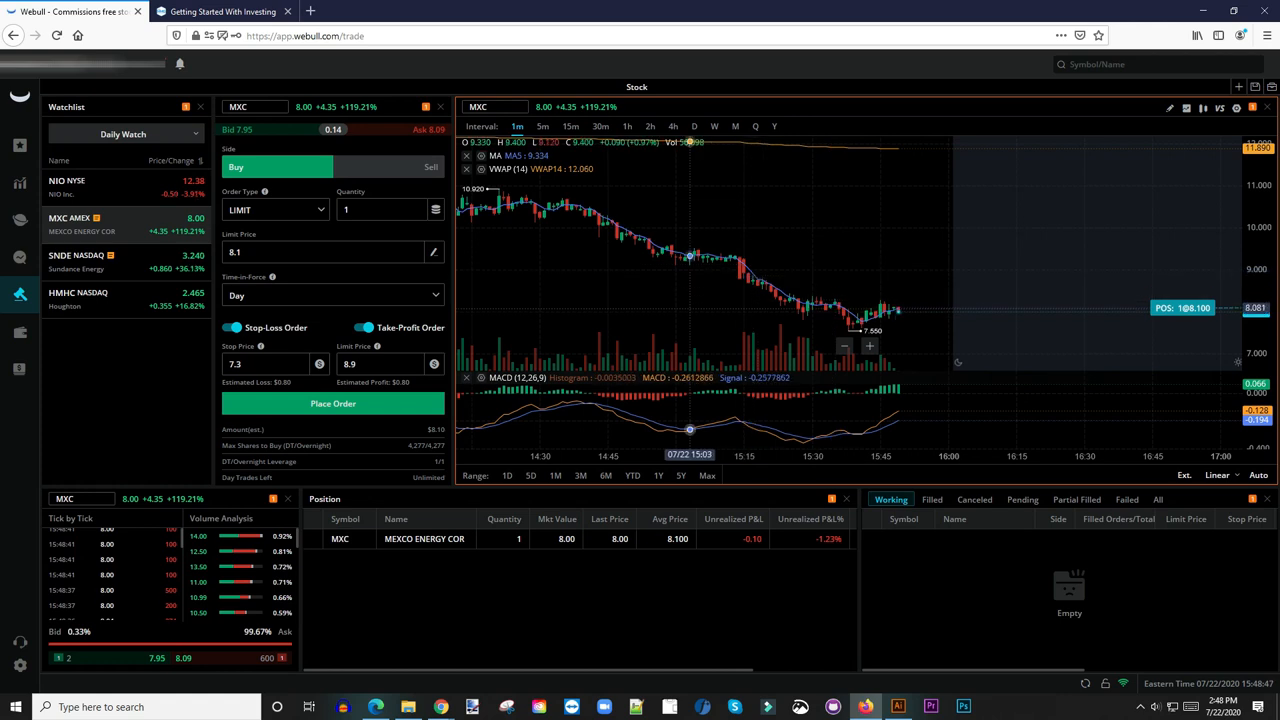
- Sell the 1-share MXC position at market and confirm, leaving no positions
left_click(432, 168)
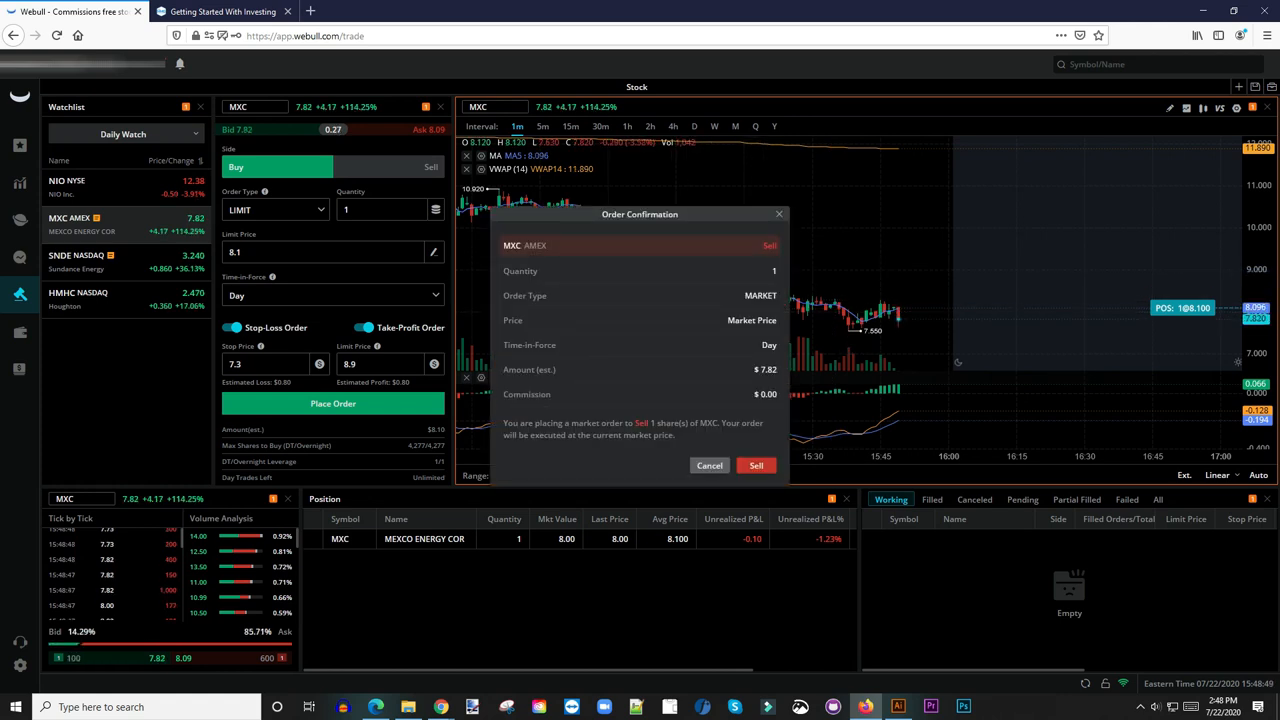
left_click(756, 464)
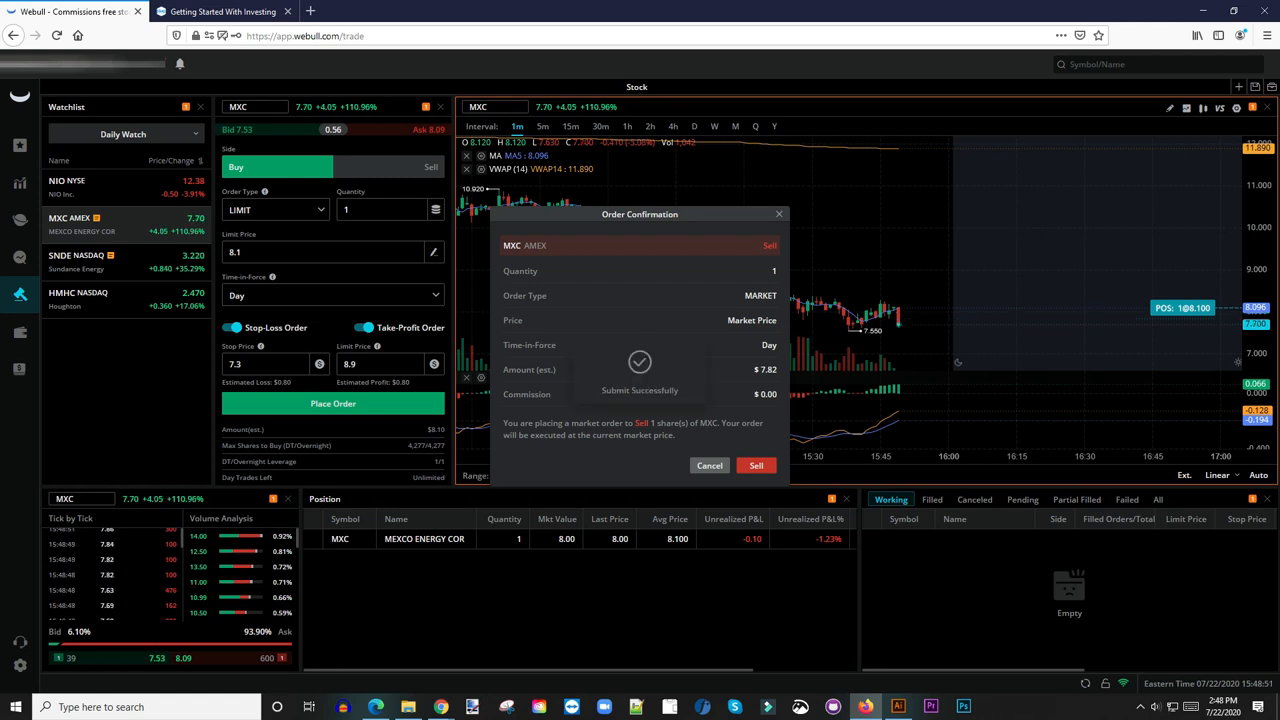
left_click(756, 464)
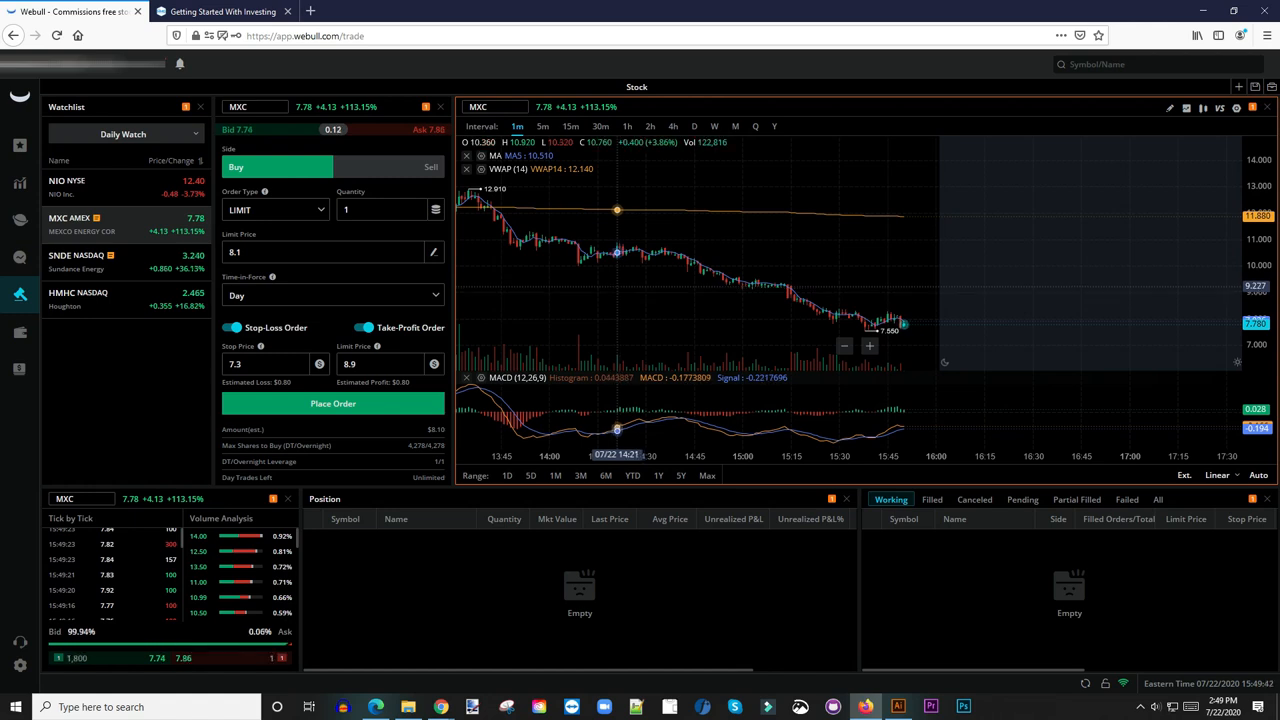
mouse_move(708, 268)
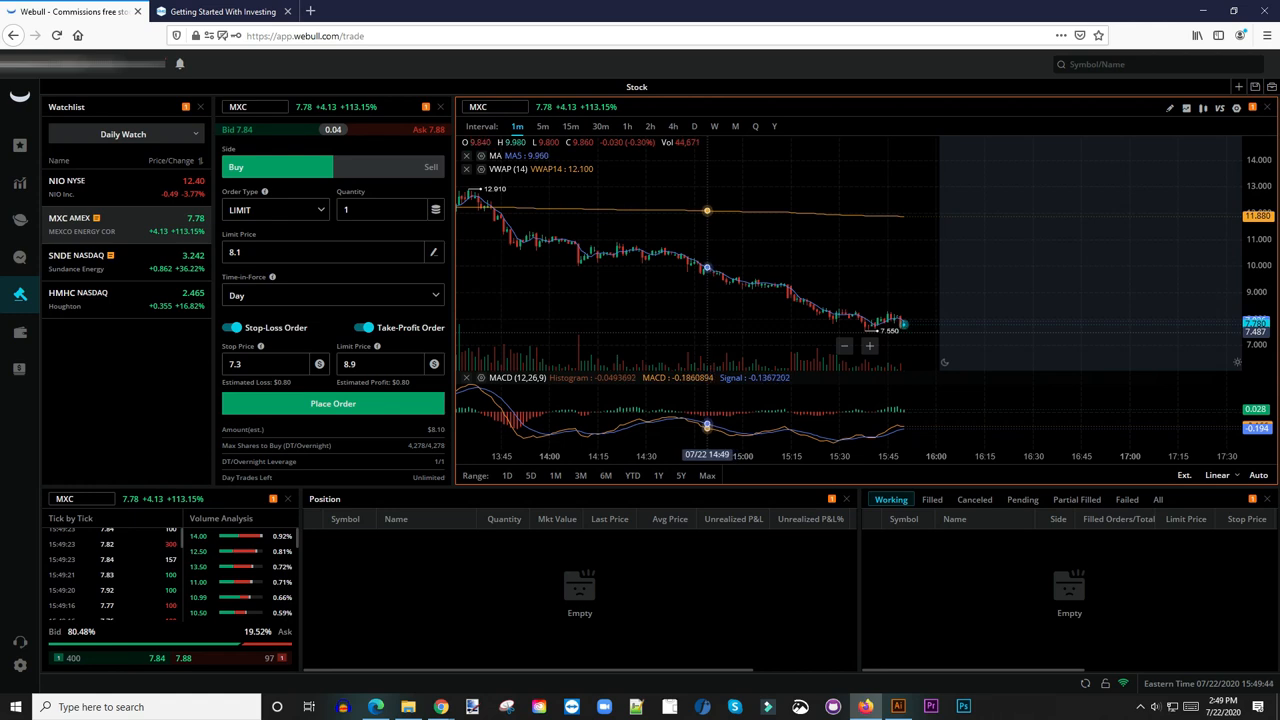